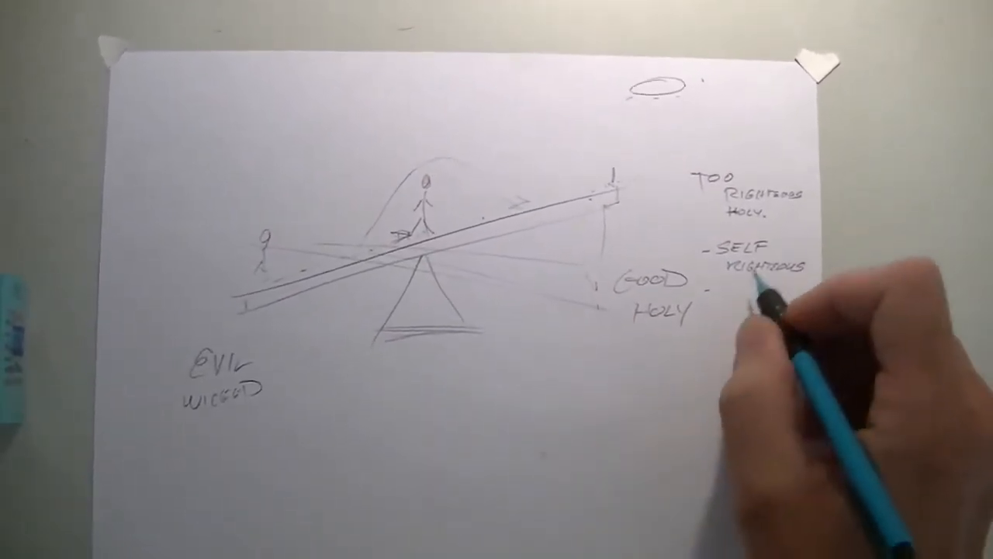
{"action": "type", "text": "SPIRITUAL"}
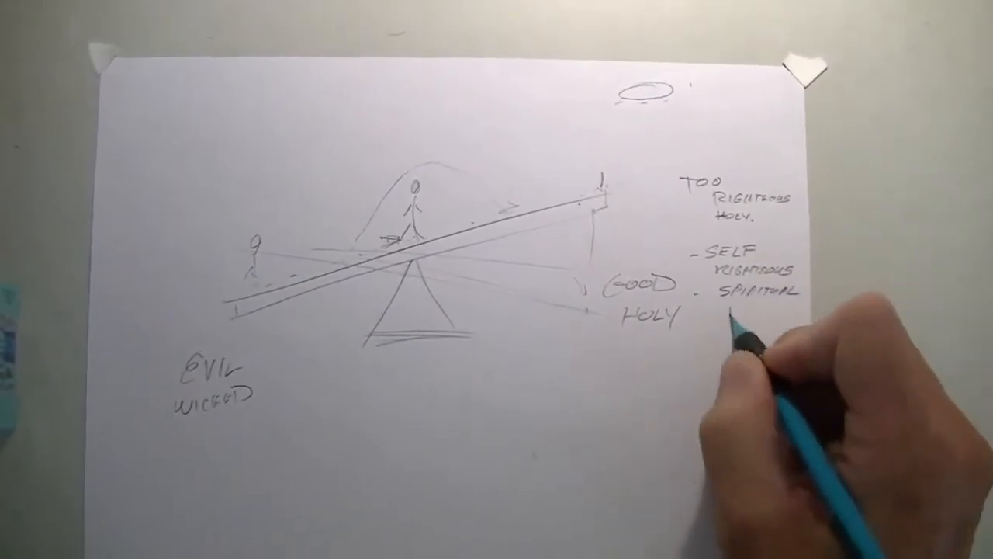
{"action": "type", "text": "PRIDE"}
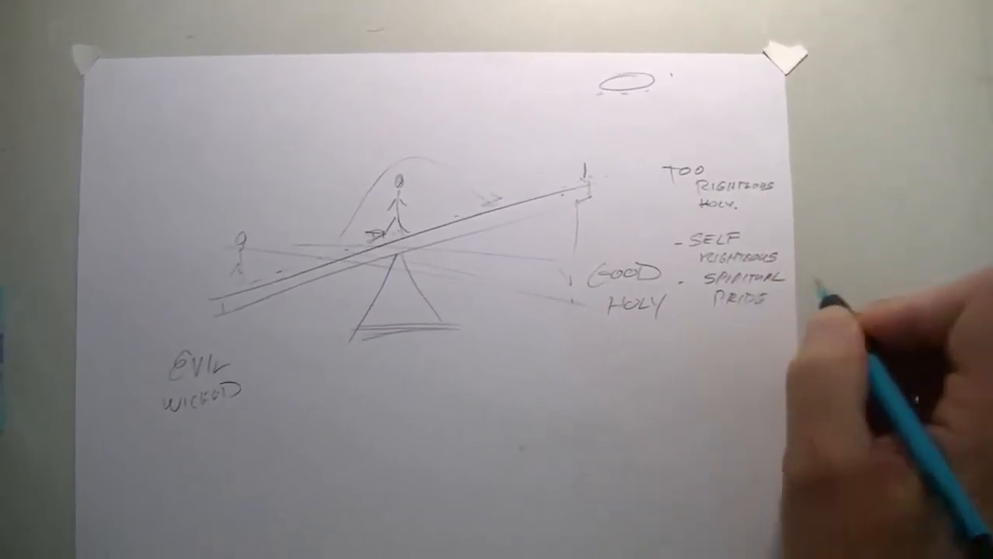